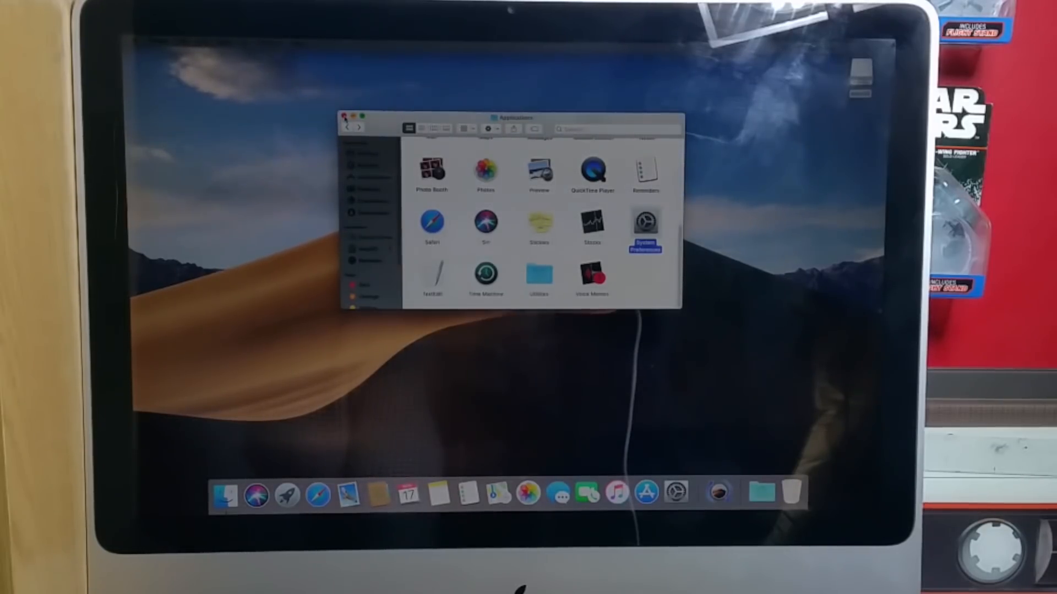
- Launch Safari from the Finder Applications folder
{"action": "left_click", "coordinate": [343, 118]}
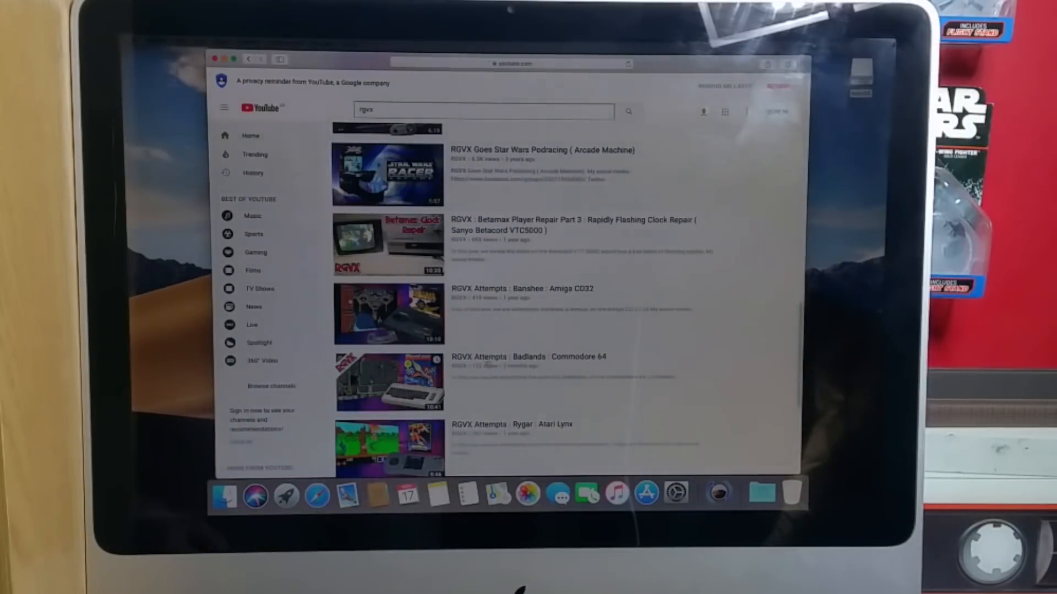
- Scroll the YouTube results for "rgvx" to reveal more RGVX videos, confirming internet works
{"action": "scroll", "scroll_direction": "down", "scroll_amount": 3}
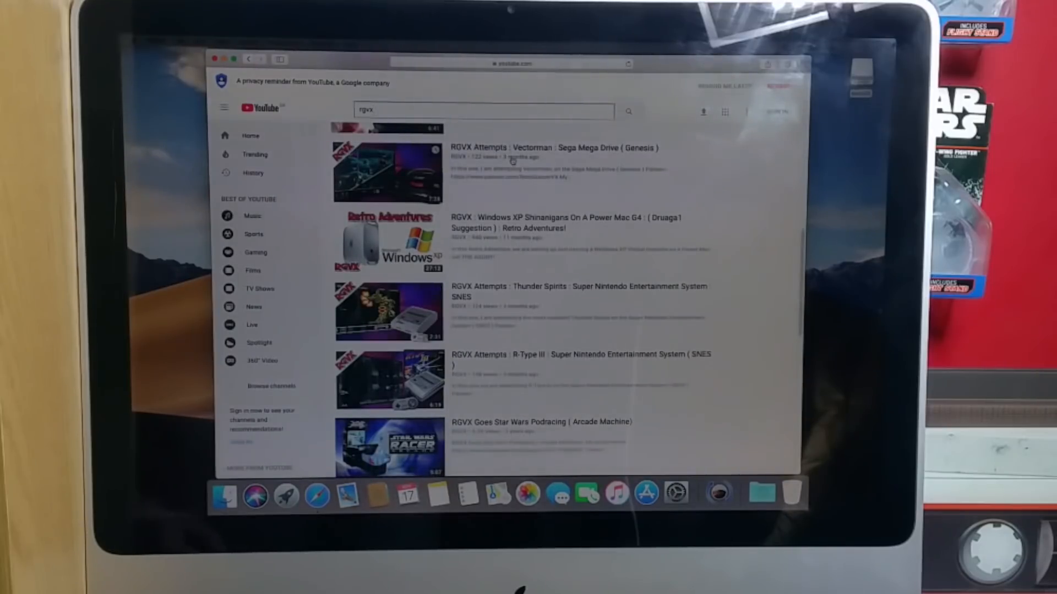